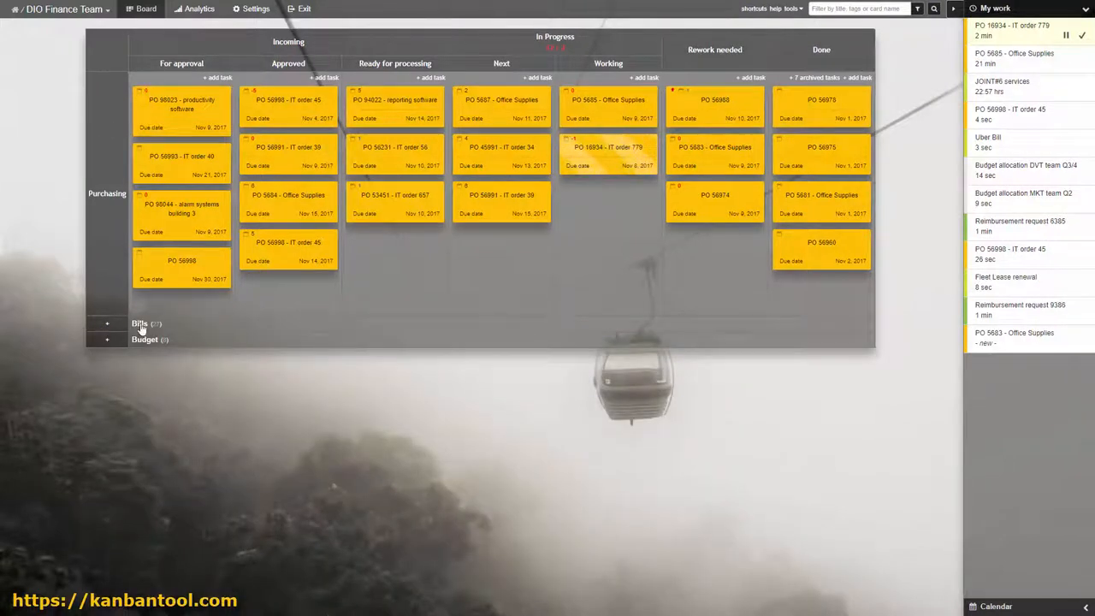
# Step: Expand the Bills swimlane, review Card Types in Settings, and return to the board
pyautogui.click(138, 325)
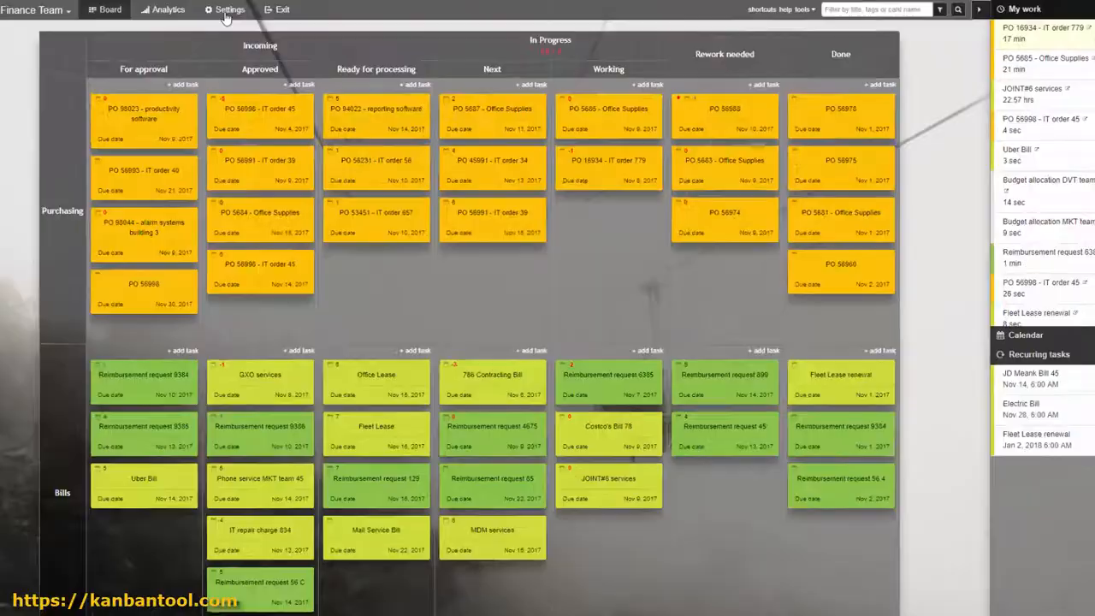
pyautogui.click(226, 10)
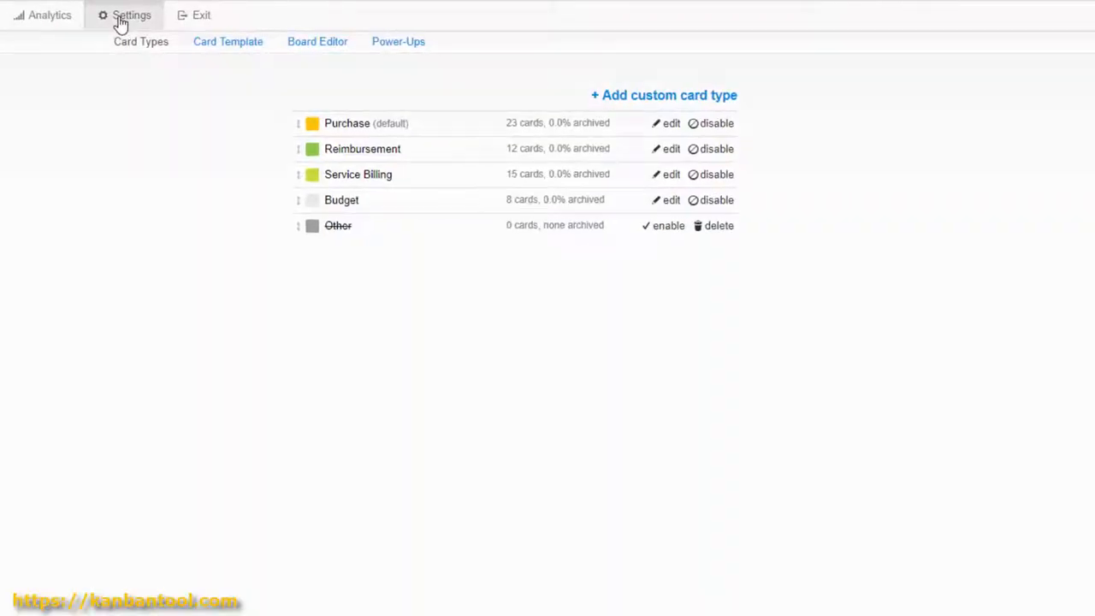
pyautogui.moveTo(435, 70)
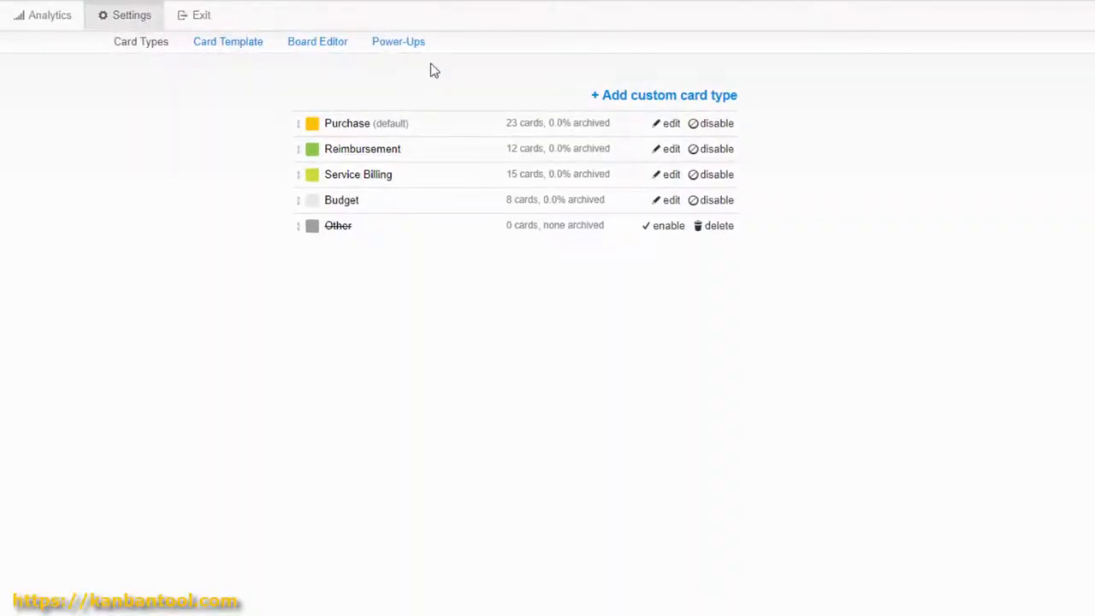
pyautogui.click(135, 14)
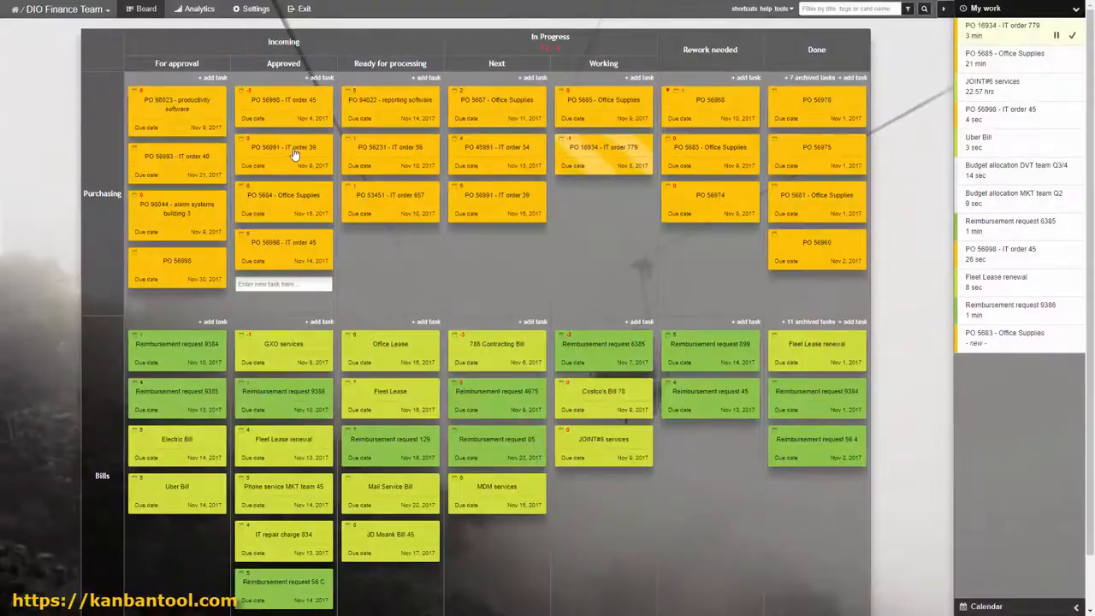
# Step: Check the due date picker on the PO 56991 - IT order 39 card, then close it
pyautogui.click(284, 154)
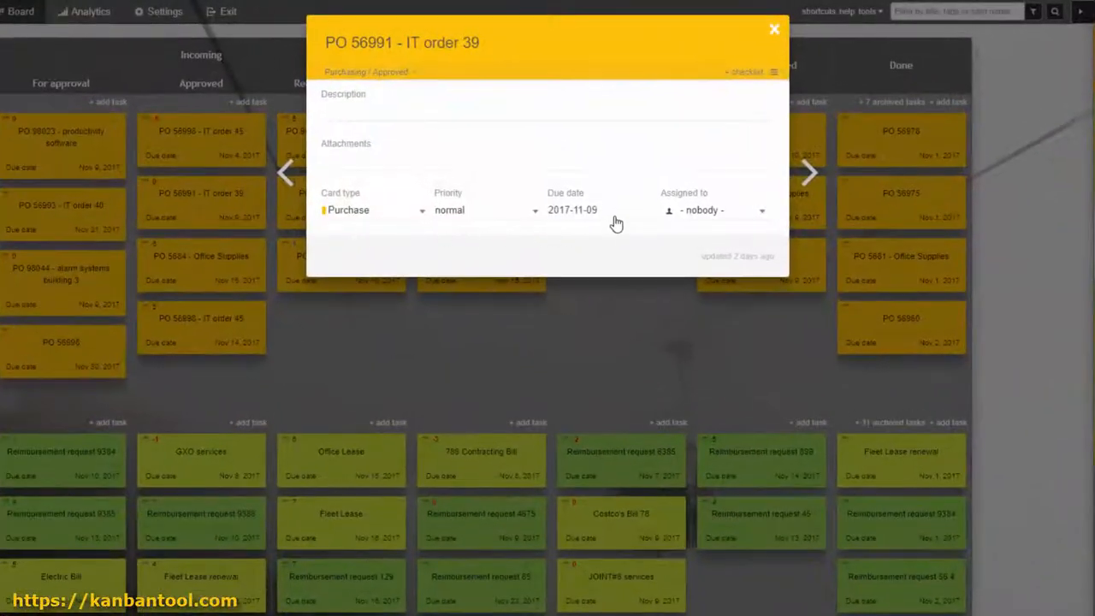
pyautogui.click(585, 209)
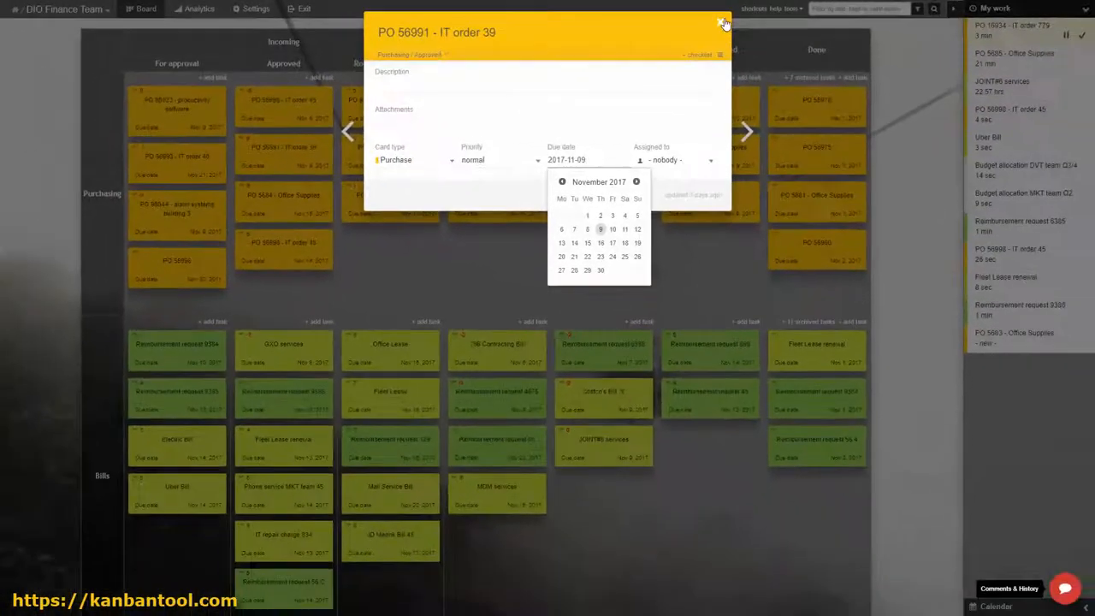
pyautogui.click(723, 18)
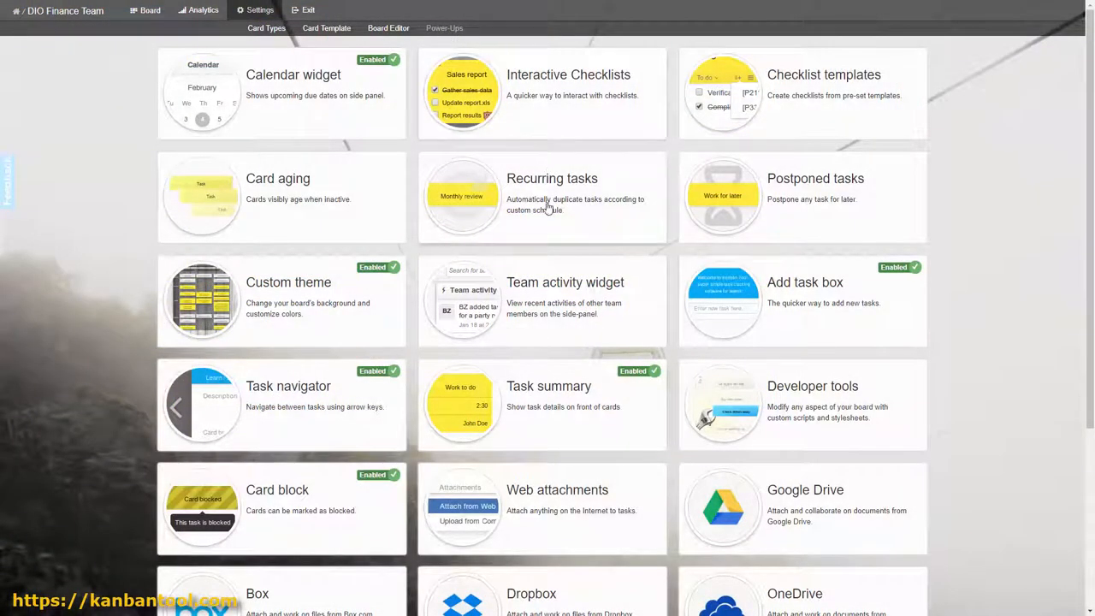
# Step: Enable the Recurring tasks power-up for the board and close its details
pyautogui.click(541, 197)
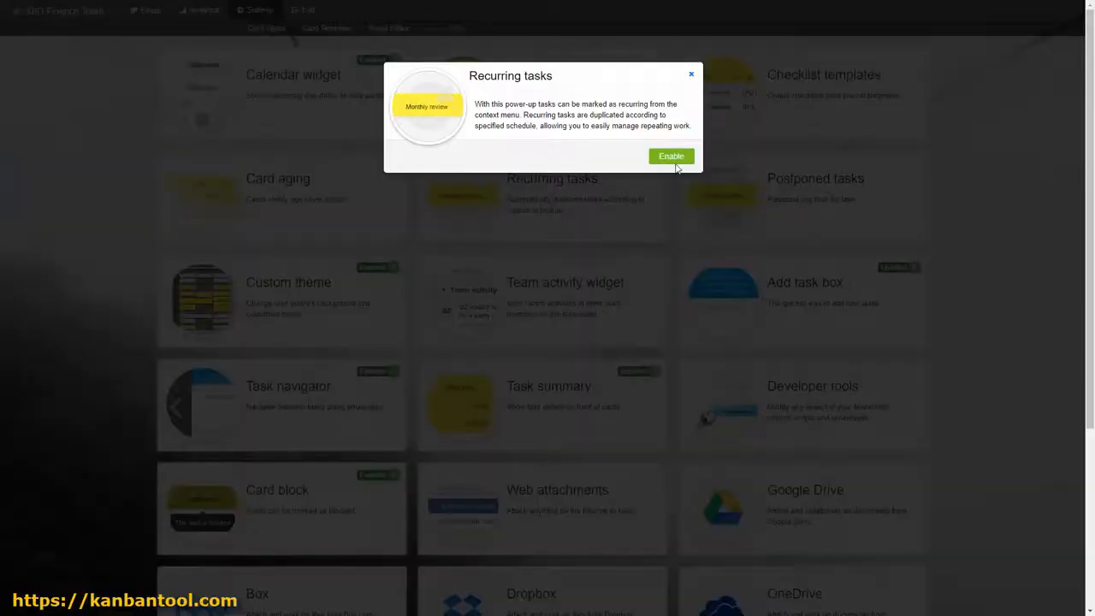
pyautogui.click(671, 156)
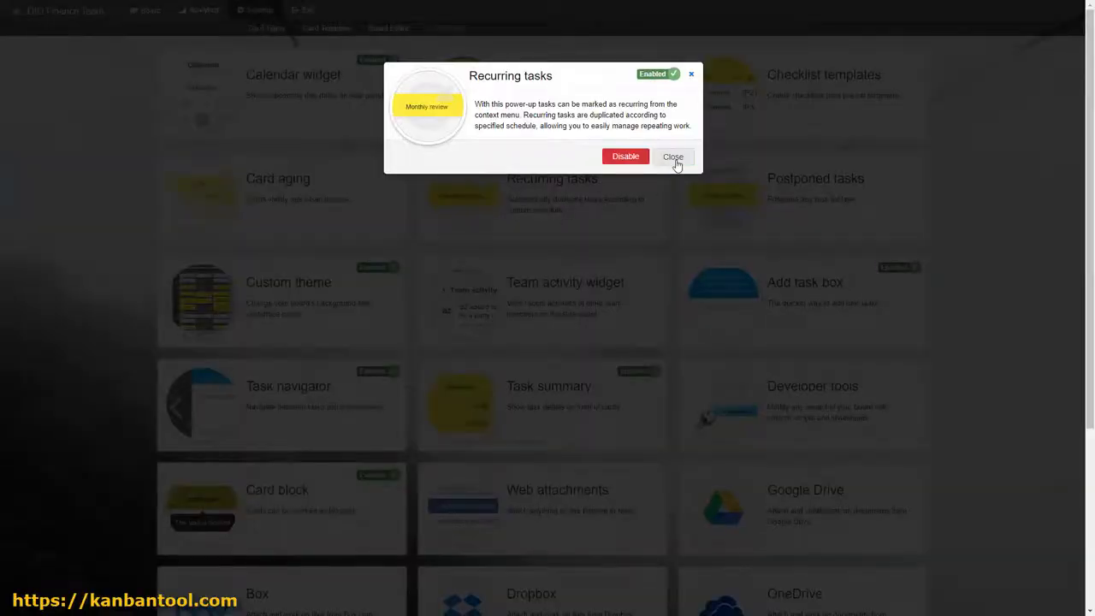
pyautogui.click(674, 158)
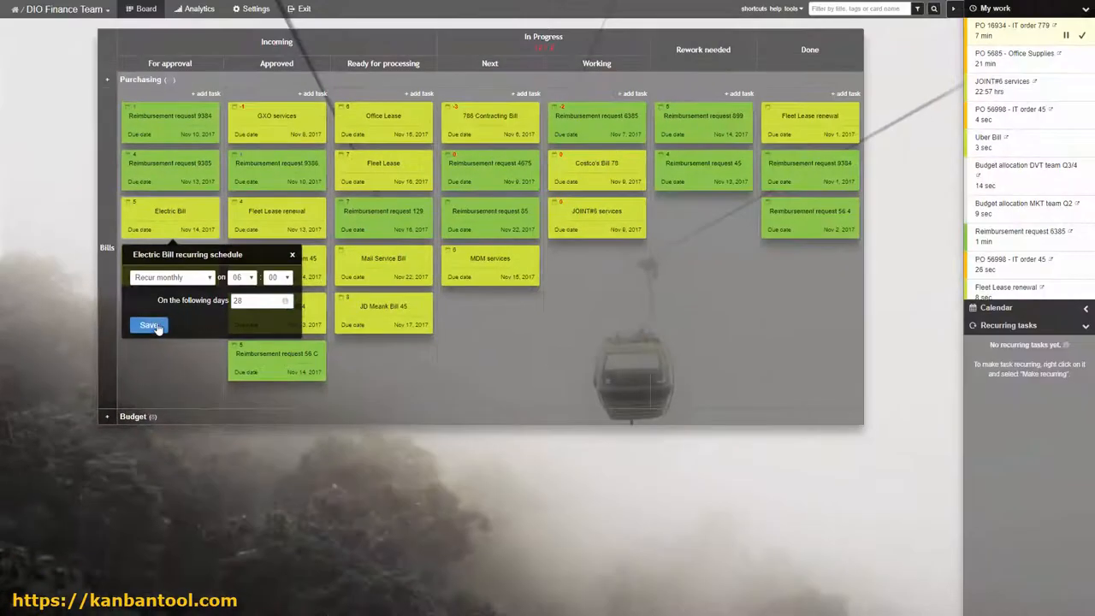
pyautogui.click(147, 326)
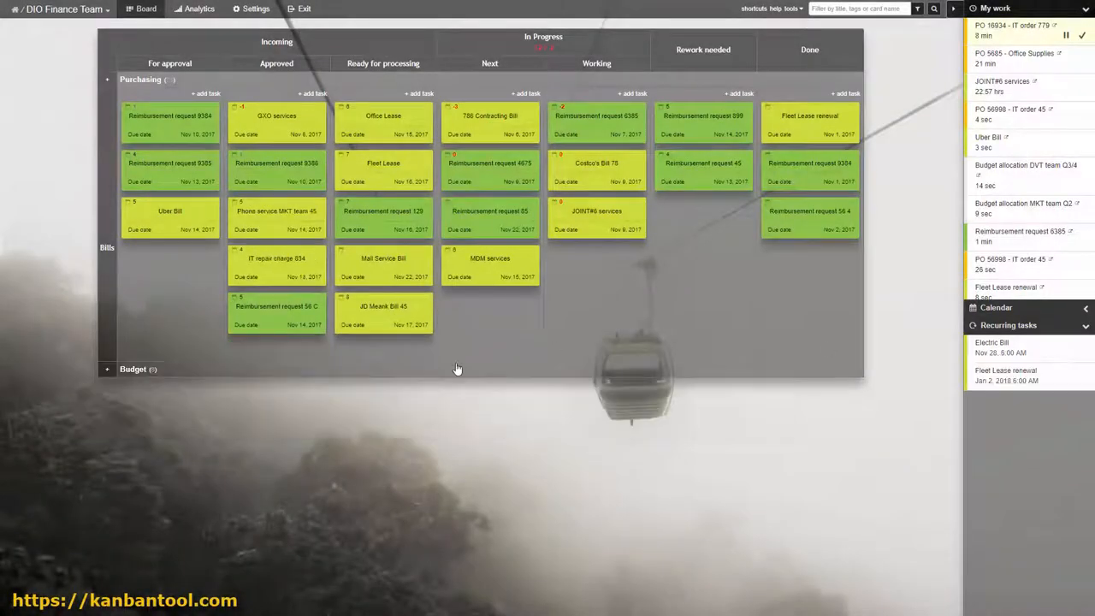
pyautogui.click(383, 313)
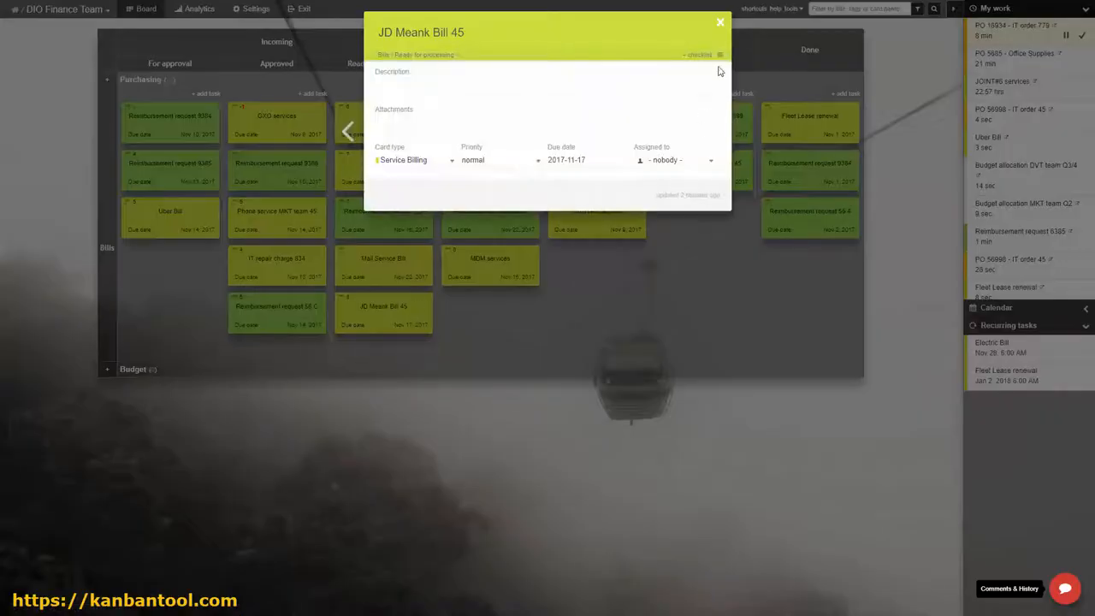
pyautogui.click(719, 53)
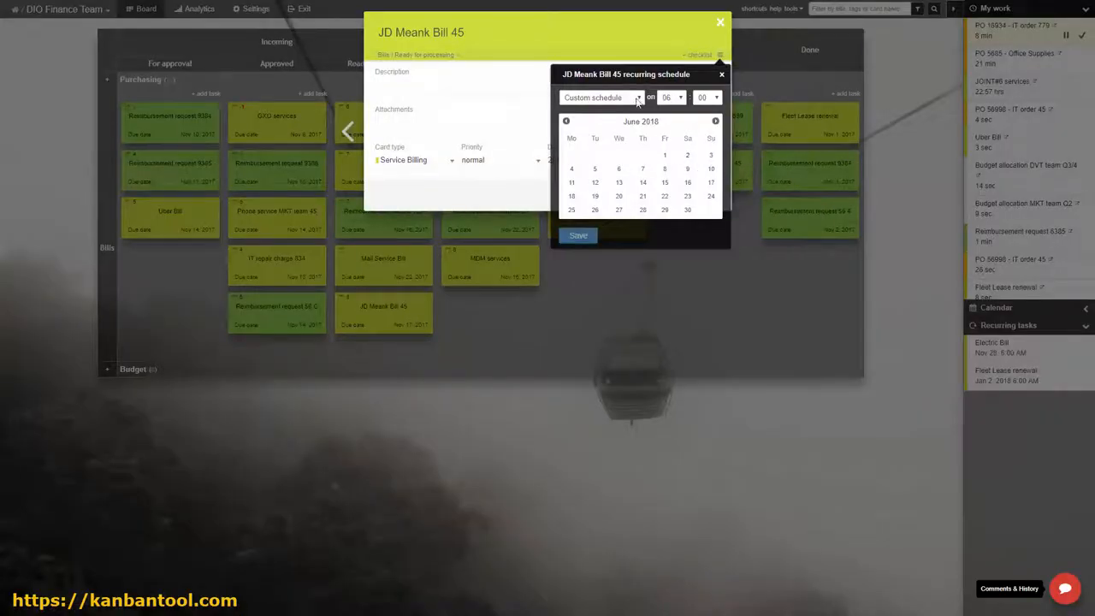
pyautogui.click(603, 96)
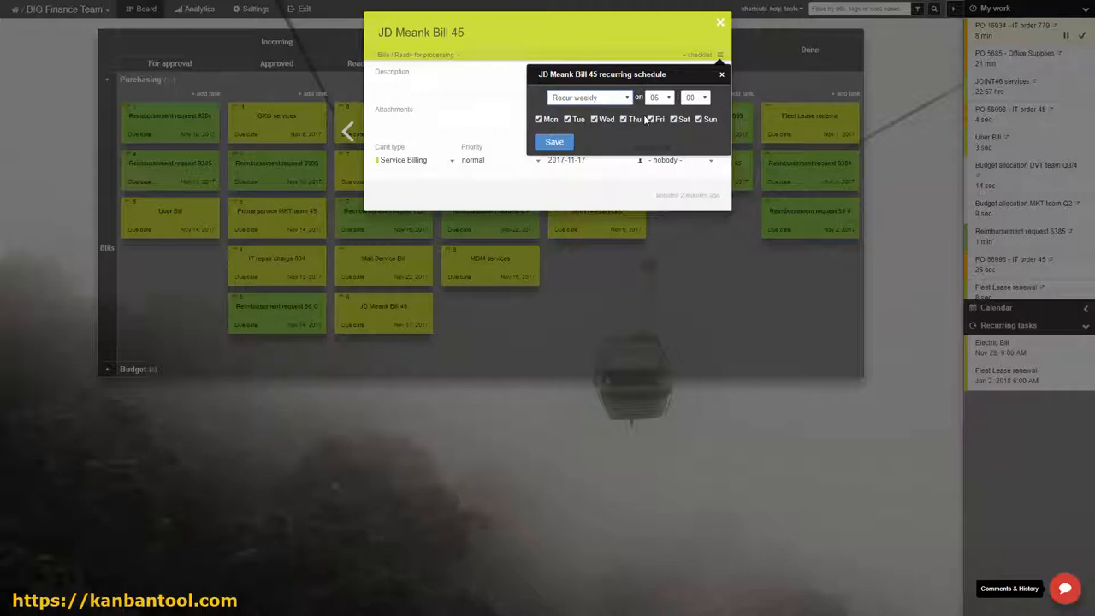
pyautogui.click(650, 120)
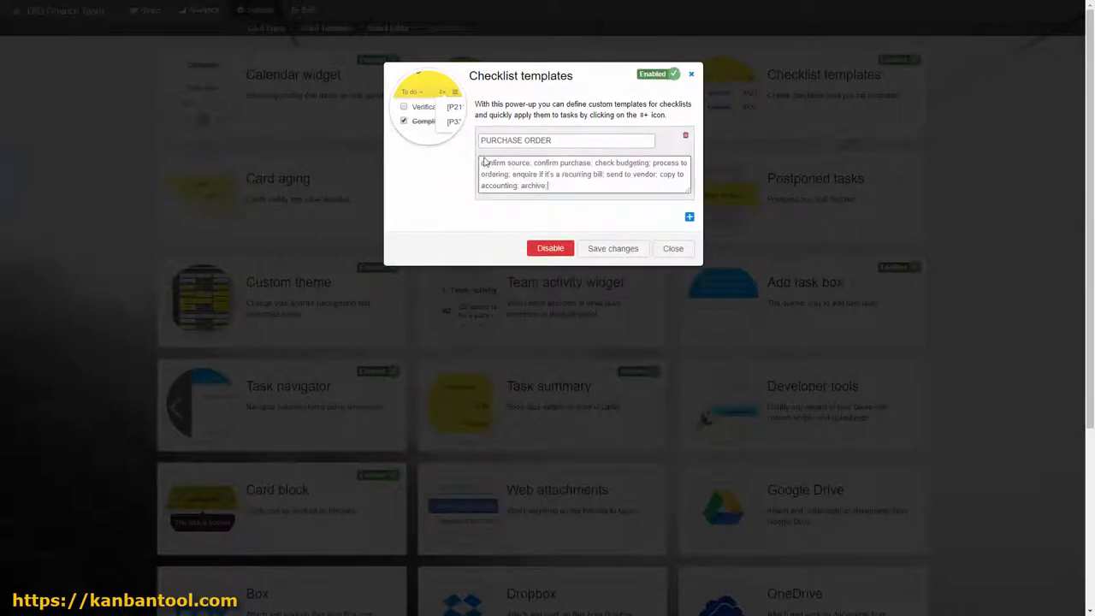
# Step: Add REIMBURSEMENT and BILLING / INVOICE checklist templates and start a checklist on Office Supplies
pyautogui.click(688, 215)
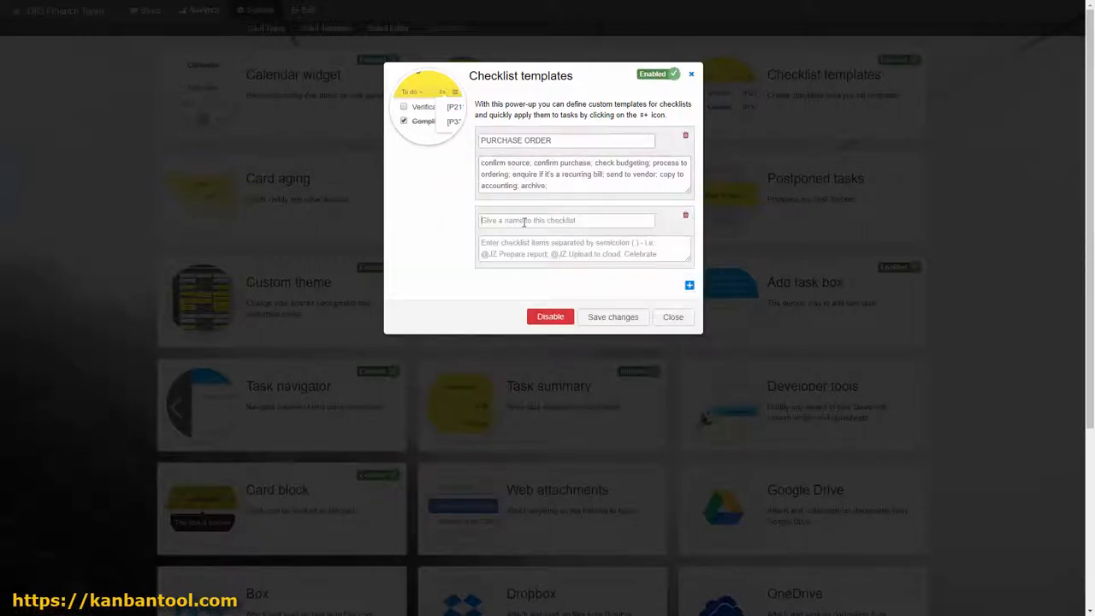
pyautogui.write('REIMBURSEMENT')
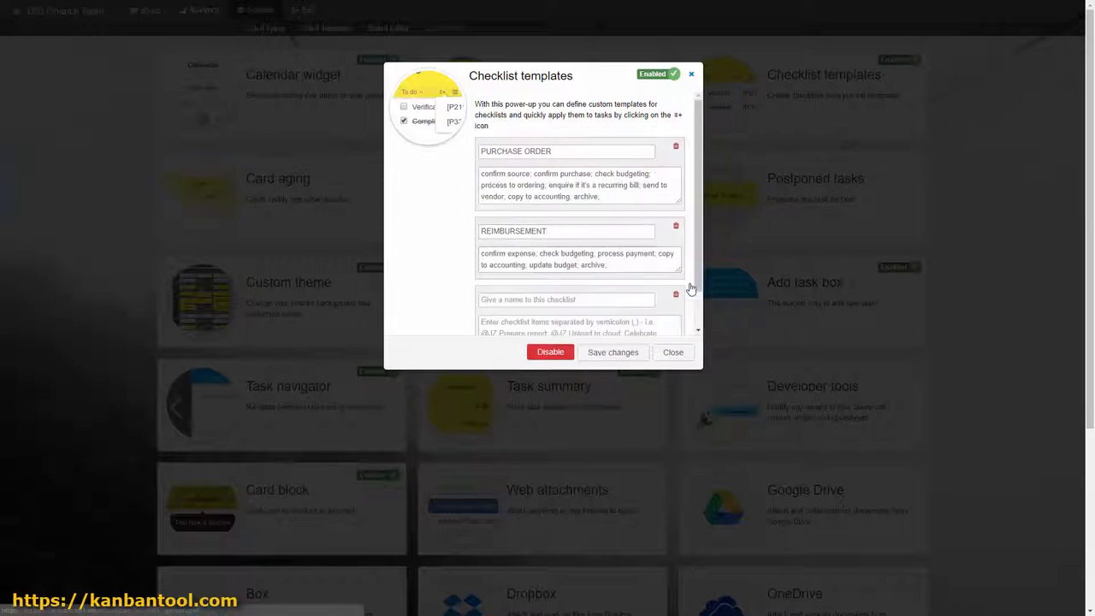
pyautogui.write('BILLING / INVOICE')
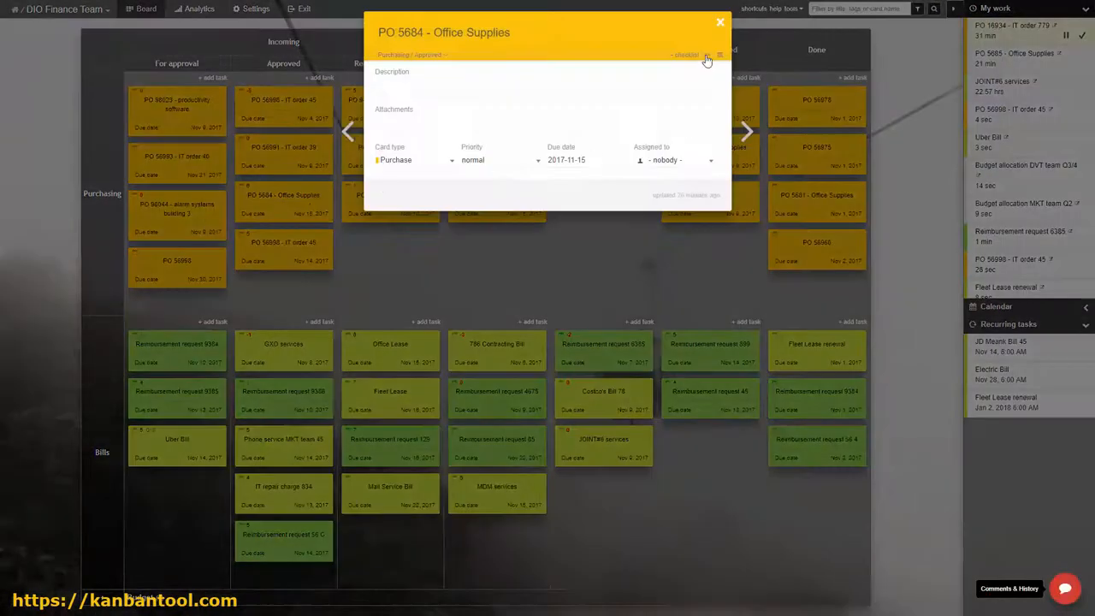
pyautogui.click(683, 54)
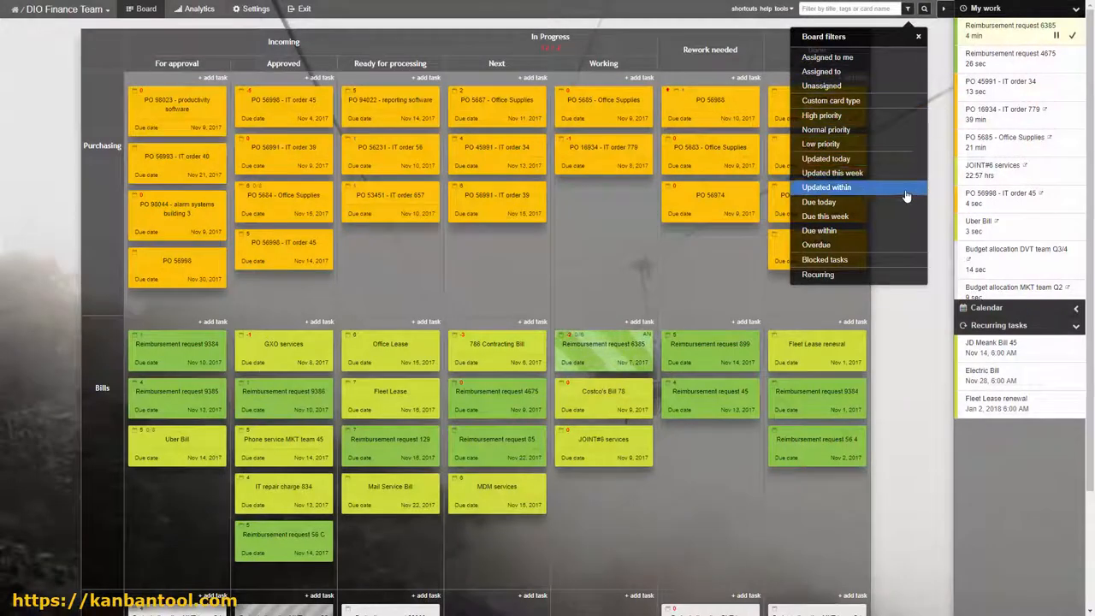
# Step: Filter the board to Due today tasks of one custom card type, then clear the filter
pyautogui.click(829, 202)
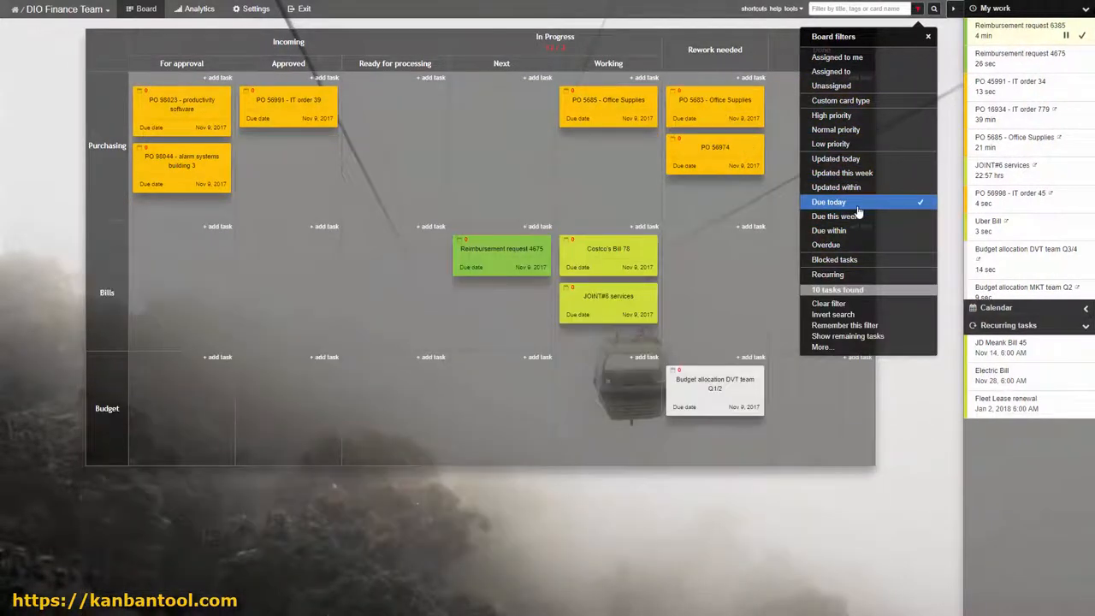
pyautogui.click(841, 99)
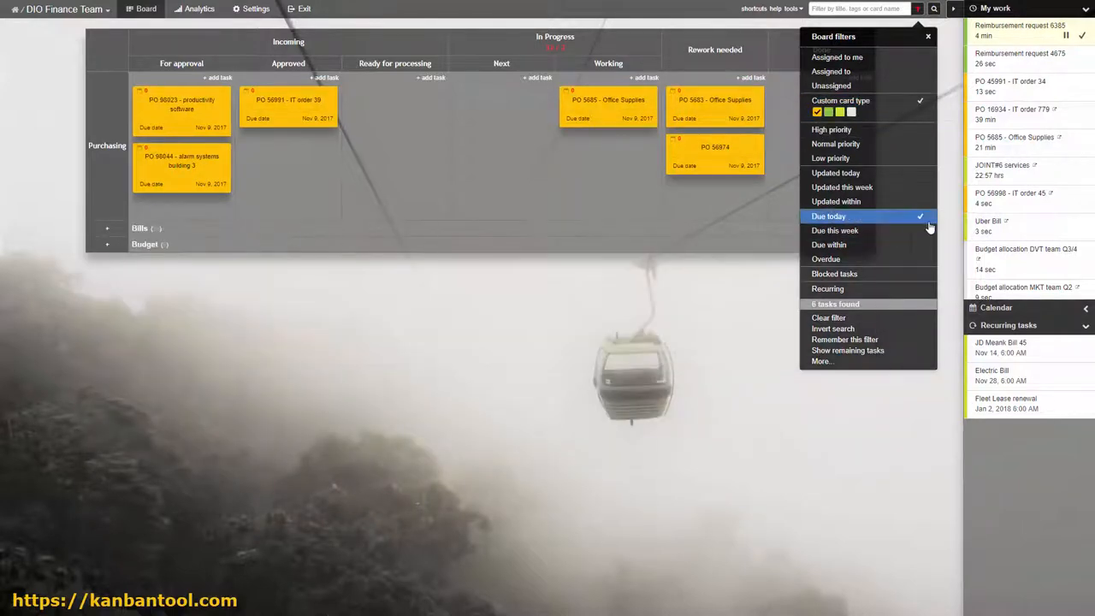
pyautogui.click(846, 339)
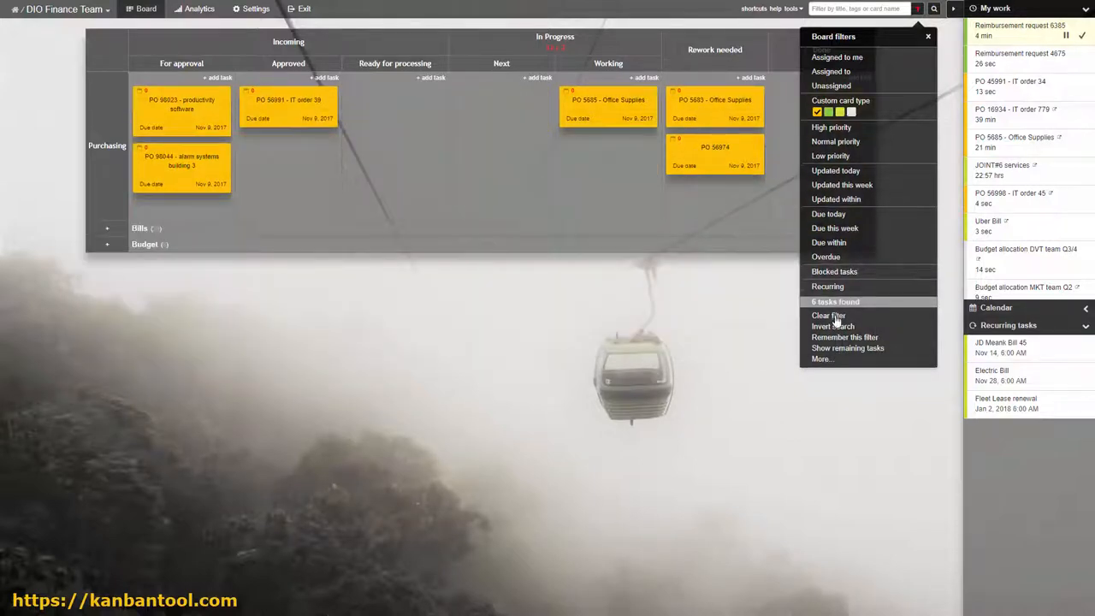
pyautogui.click(828, 315)
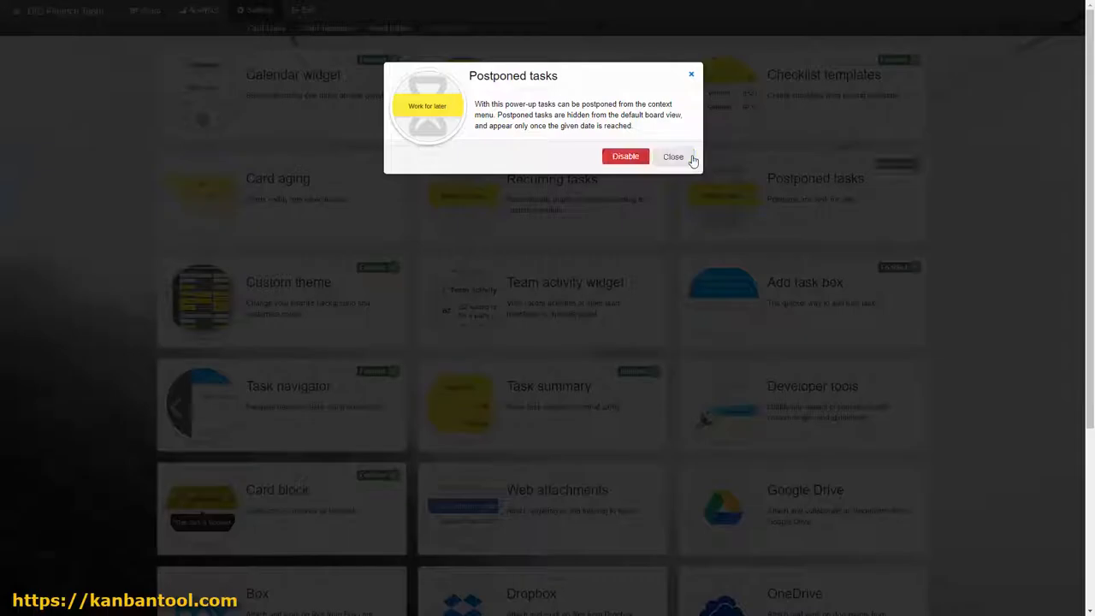
# Step: Enable the Postponed tasks power-up and close its details
pyautogui.click(675, 158)
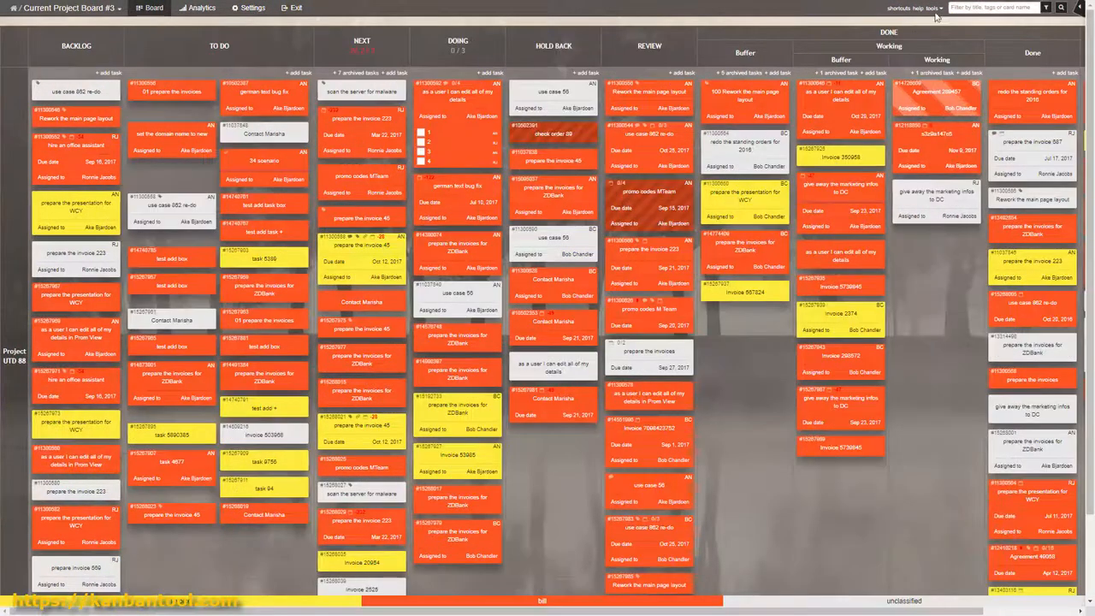
# Step: From Current Project Board #3's Board filters menu, switch back to the DIO Finance Team board
pyautogui.click(1042, 7)
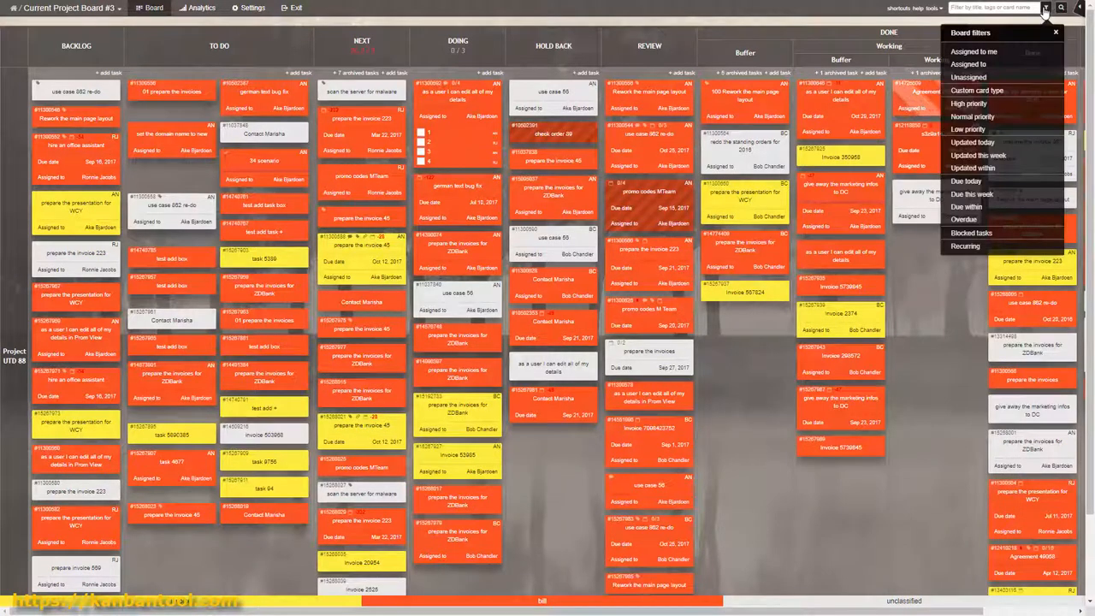
pyautogui.click(985, 52)
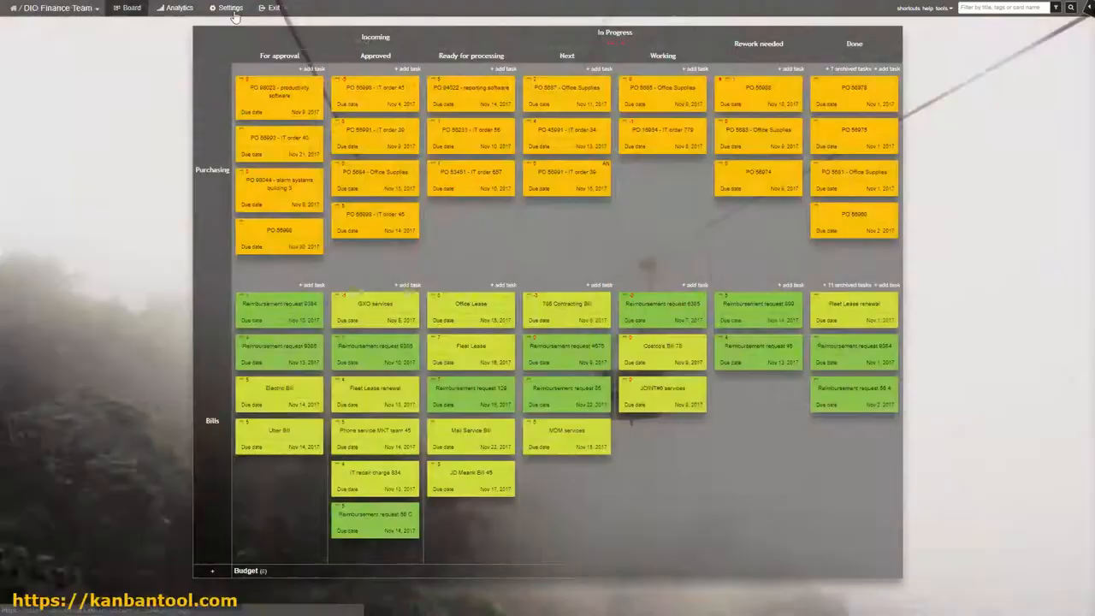
# Step: Postpone tasks and view Agreement 289457 so the Postponed tasks widget lists them in the side panel
pyautogui.click(229, 14)
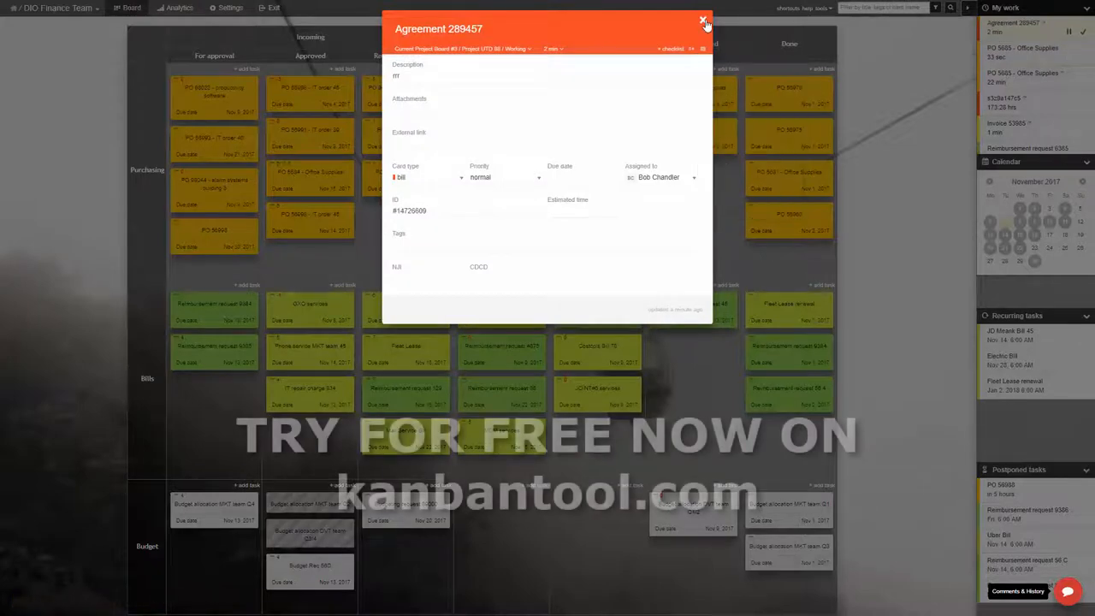
pyautogui.click(701, 20)
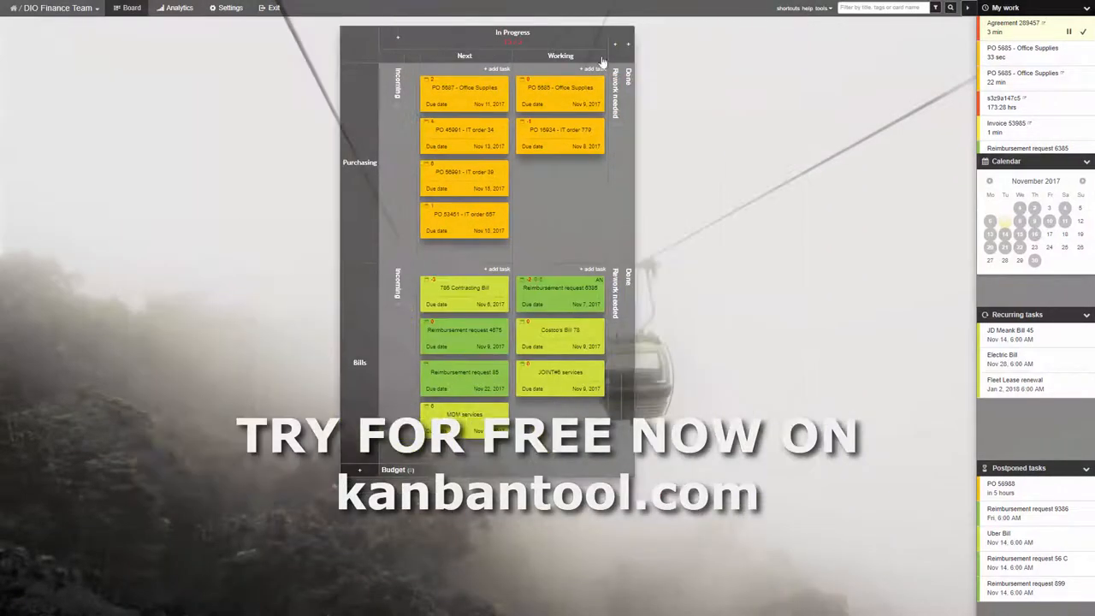